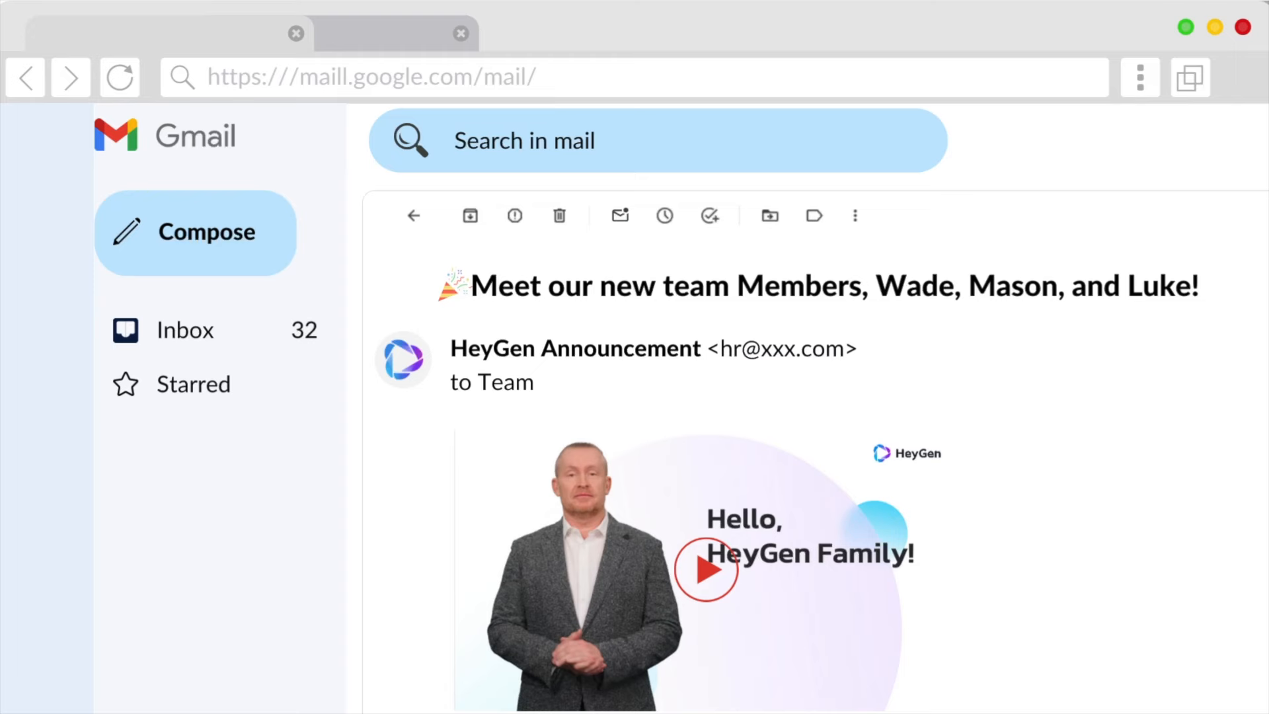
- Play the embedded welcome video in the 'Meet our new team Members' email
{"action": "left_click", "coordinate": [705, 568]}
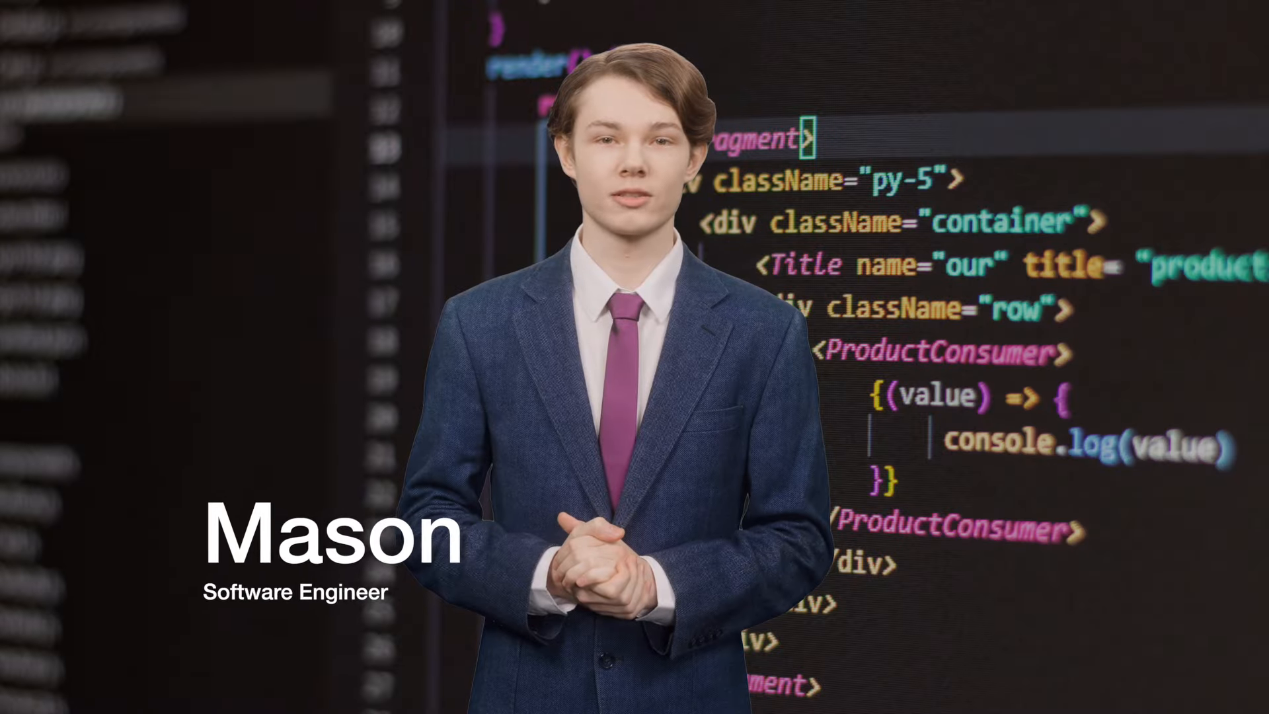